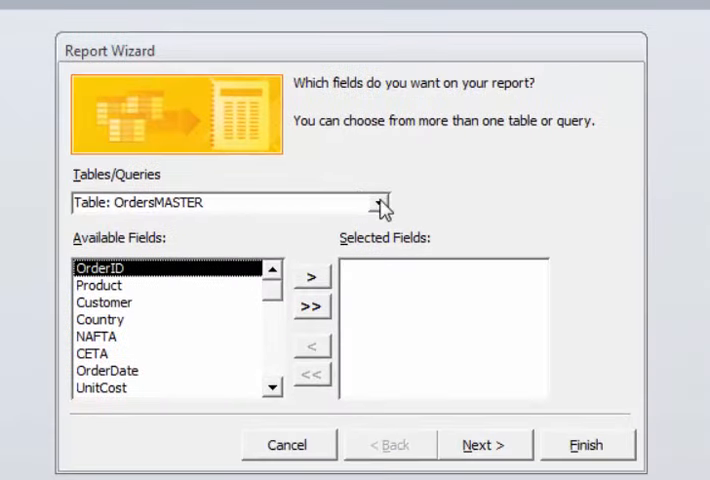
mouse_move(240, 352)
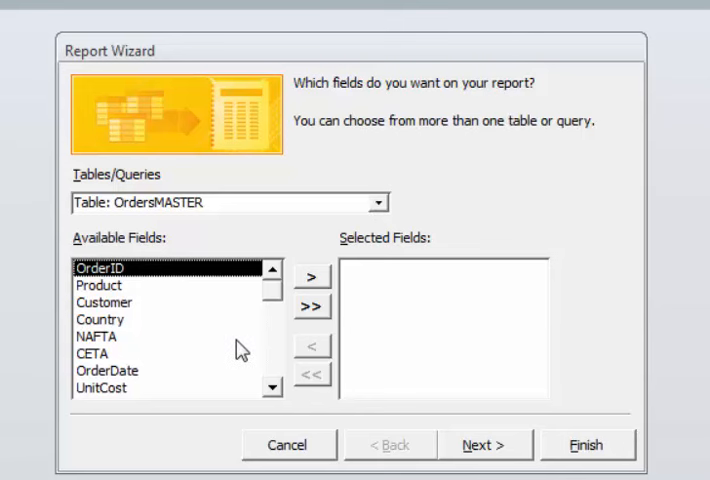
- Add OrdersMASTER fields and group the report by Product, then Customer
left_click(378, 202)
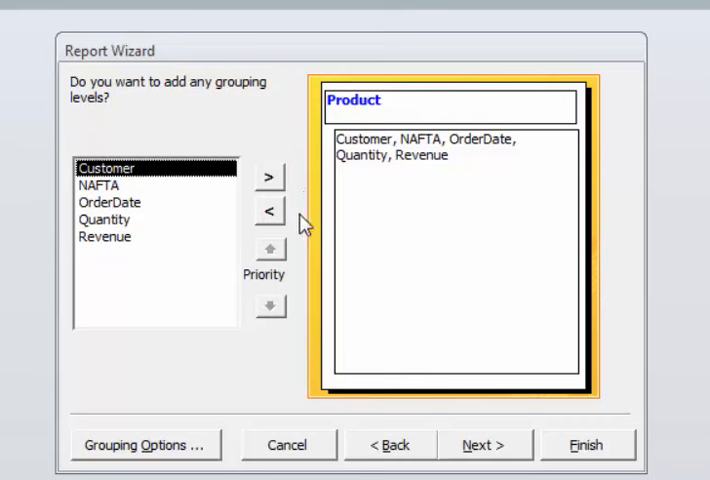
left_click(268, 176)
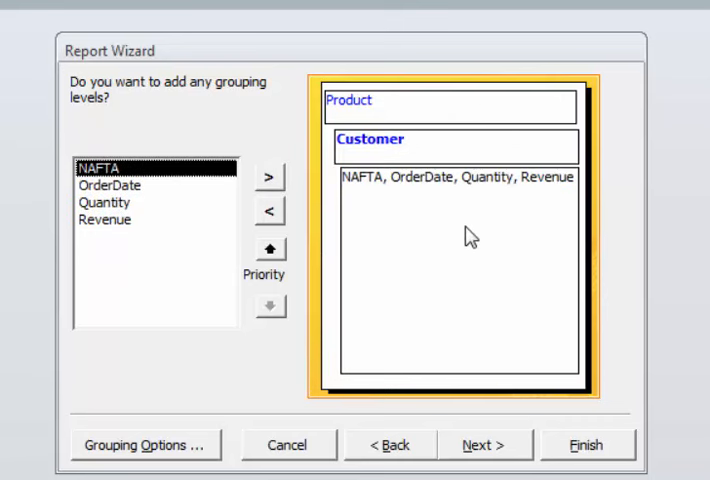
mouse_move(496, 458)
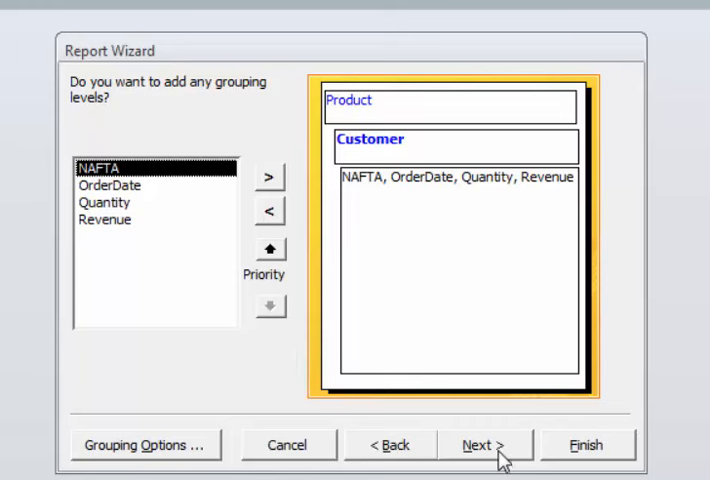
- Sort detail records by Quantity descending and bring up Summary Options
left_click(484, 444)
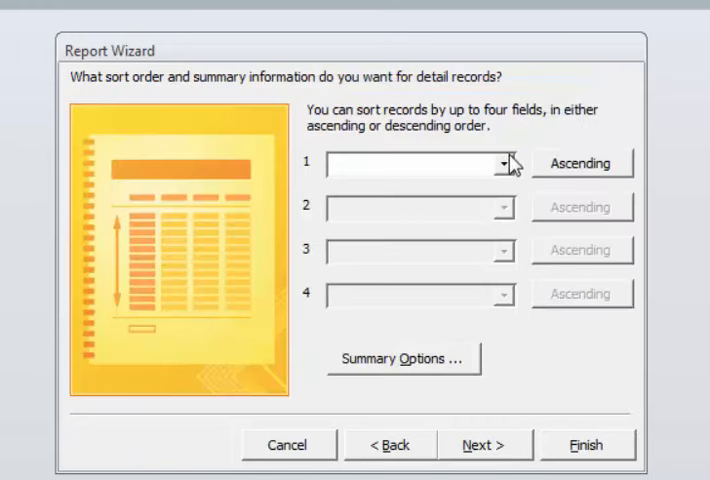
left_click(502, 164)
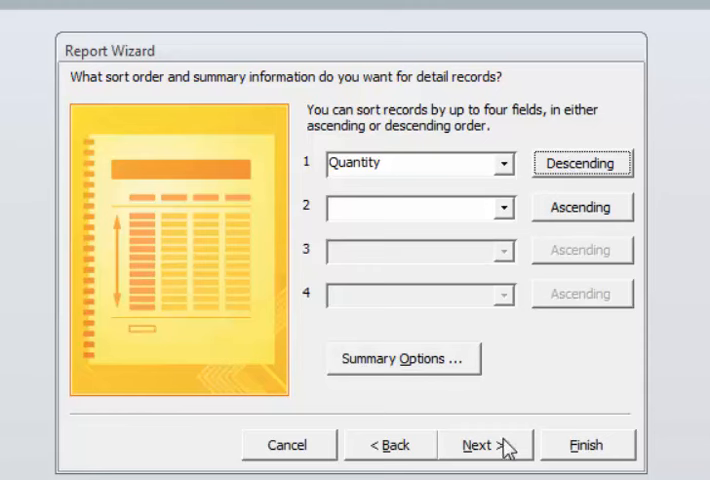
mouse_move(404, 376)
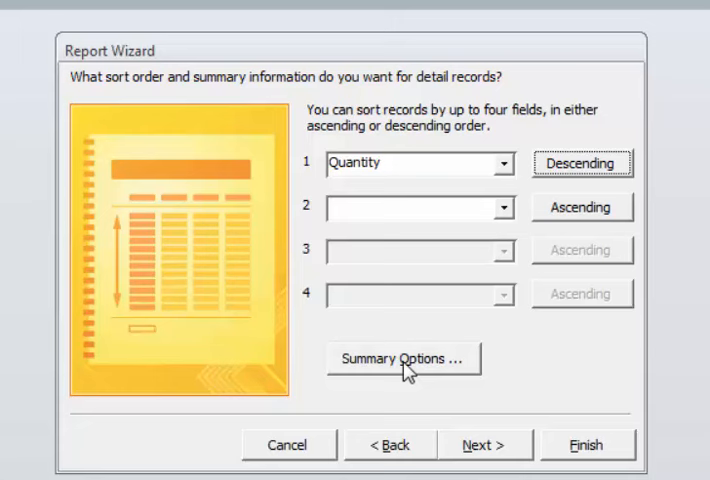
left_click(404, 358)
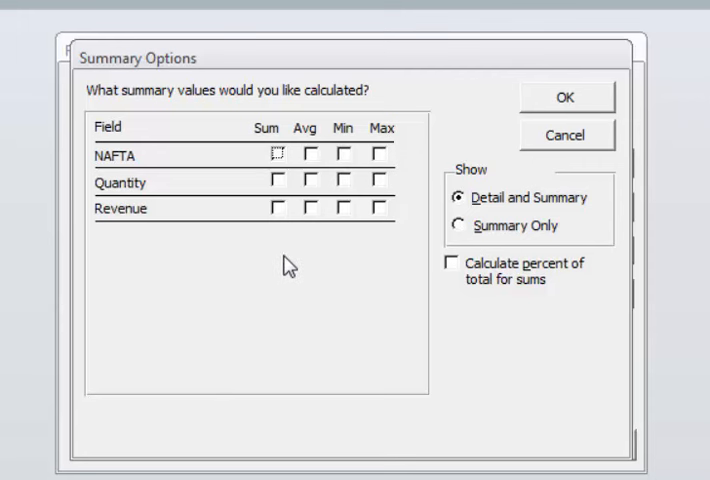
- Sum Quantity and show each sum as a percent of the overall total
left_click(278, 182)
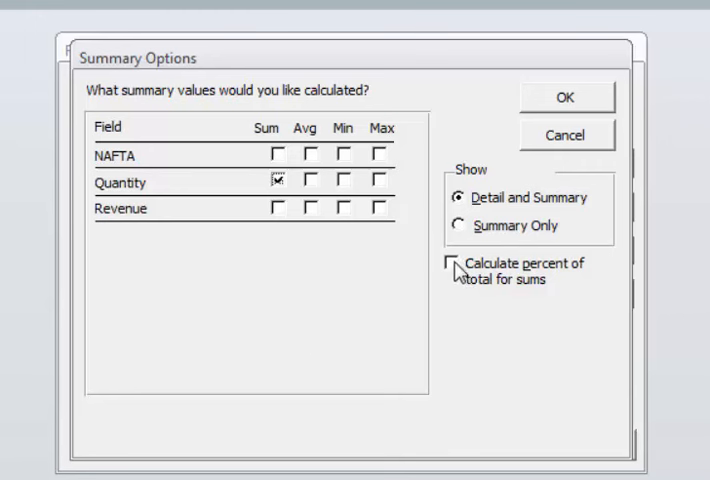
left_click(452, 264)
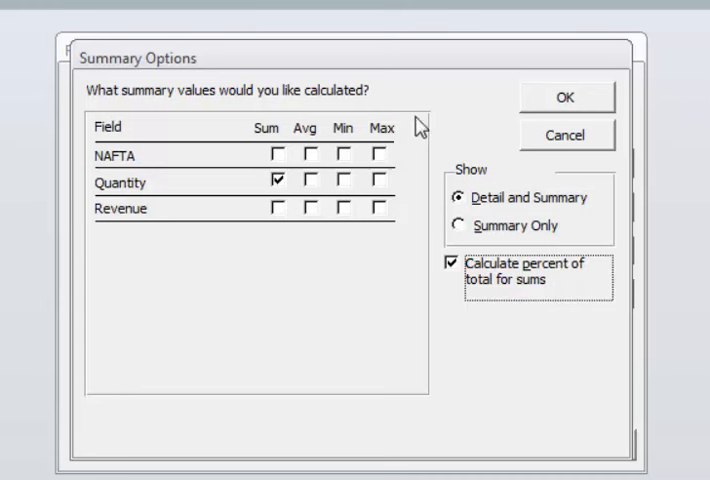
mouse_move(578, 110)
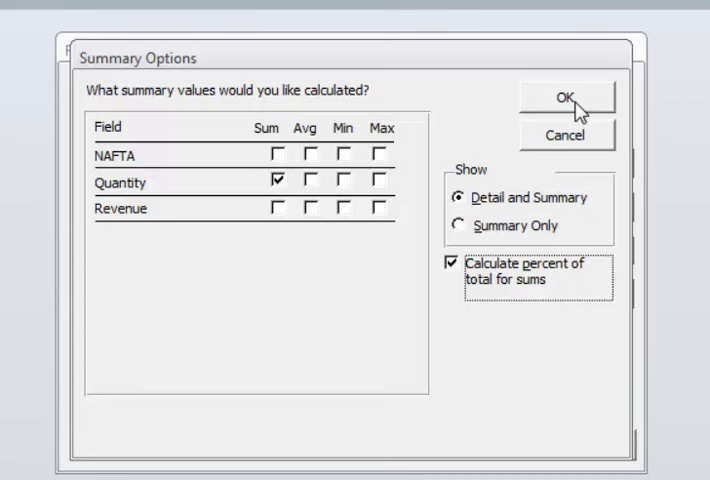
left_click(564, 98)
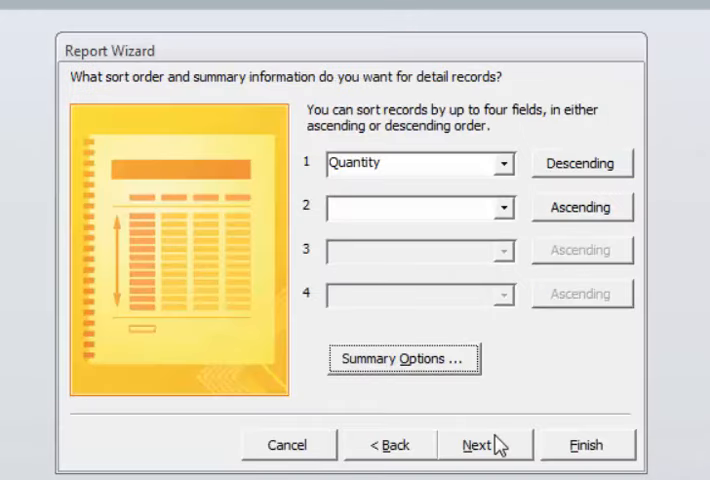
- Choose the Outline layout, title the report HiValueReport and finish the wizard
left_click(484, 444)
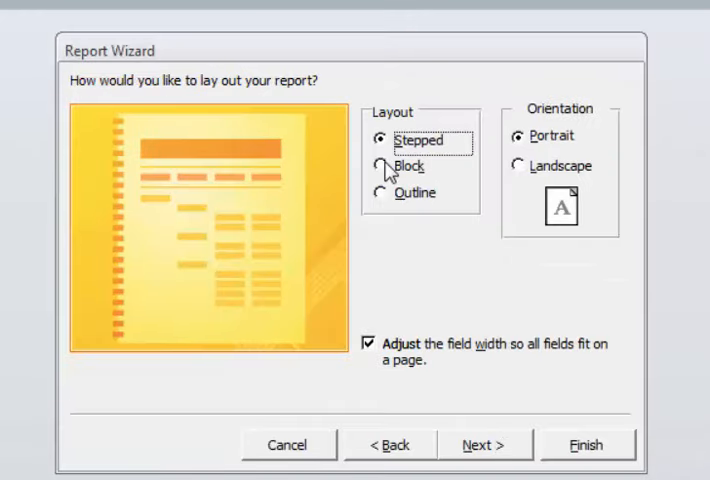
left_click(380, 192)
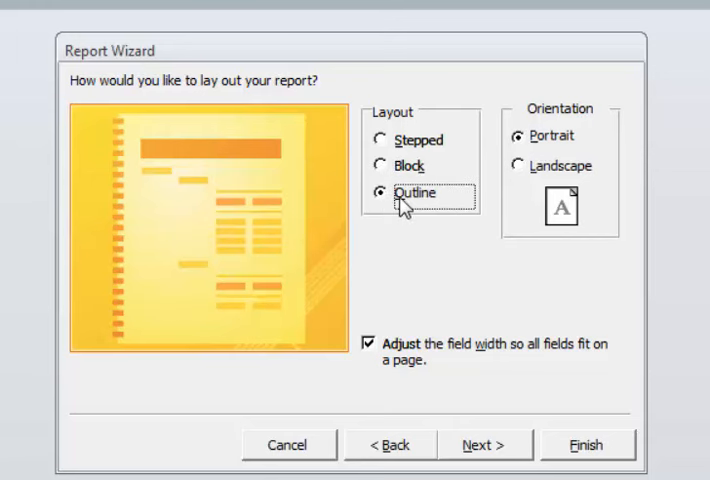
left_click(484, 444)
type("H")
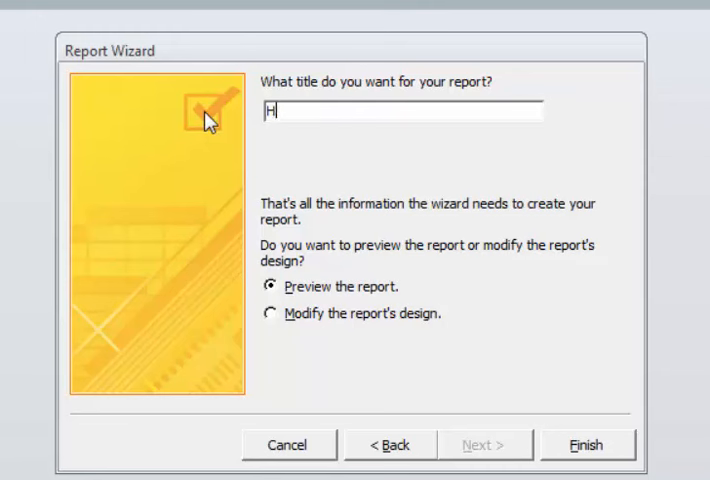
type("iValueRepo")
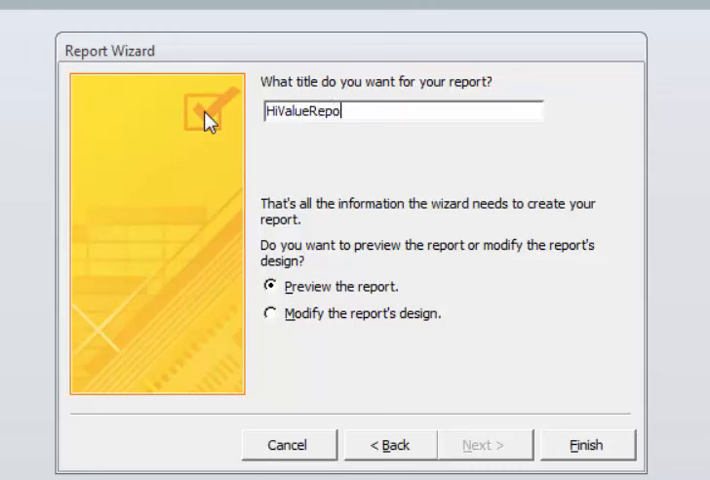
left_click(588, 444)
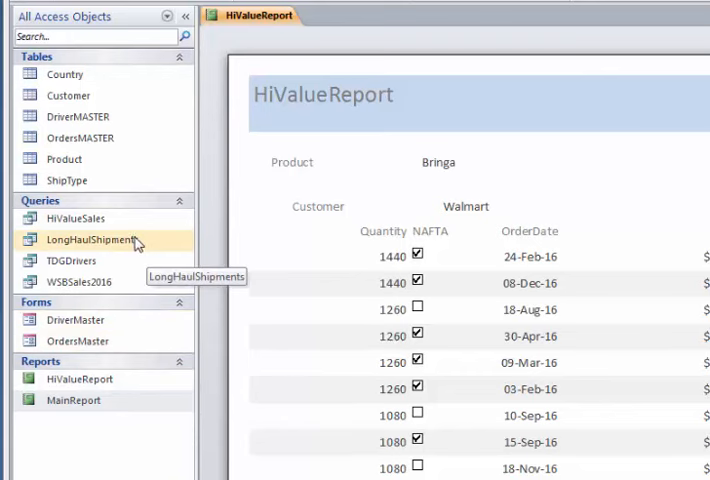
mouse_move(420, 276)
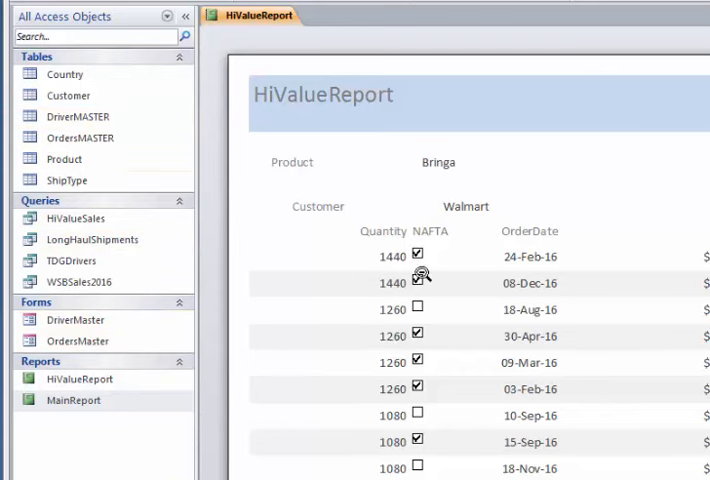
left_click(186, 16)
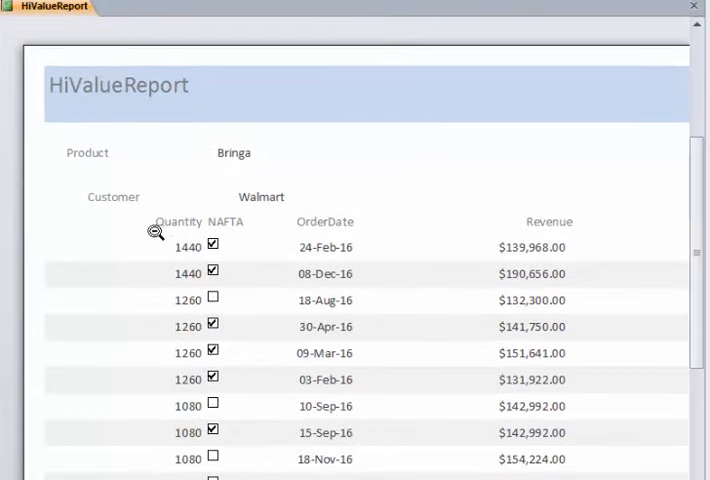
mouse_move(120, 164)
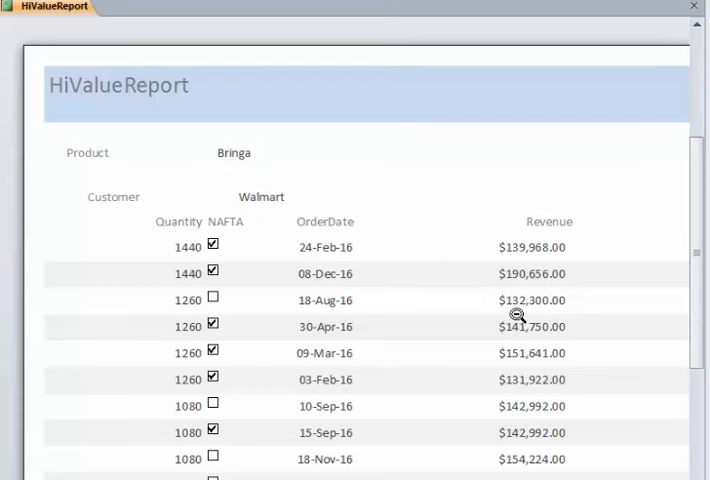
mouse_move(258, 204)
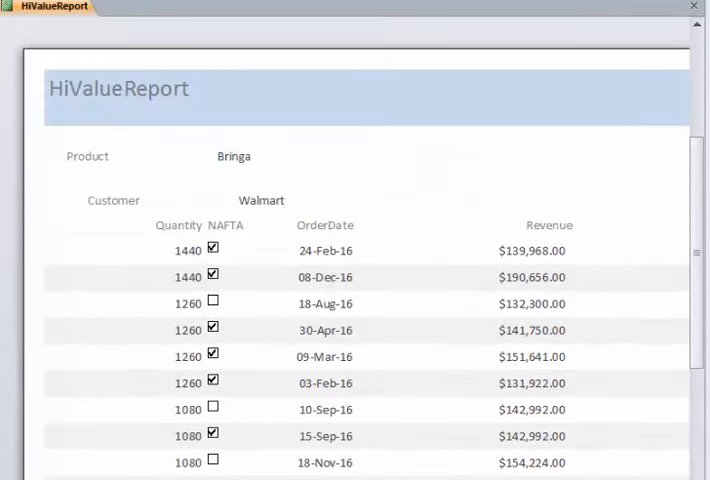
scroll("down", 3)
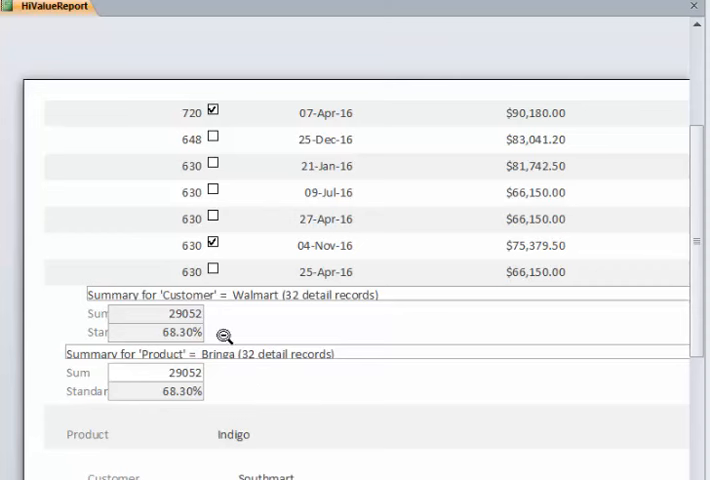
mouse_move(256, 418)
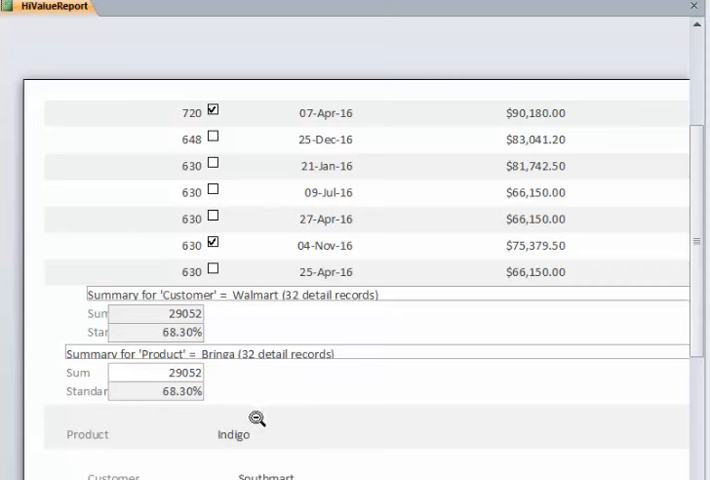
scroll("down", 3)
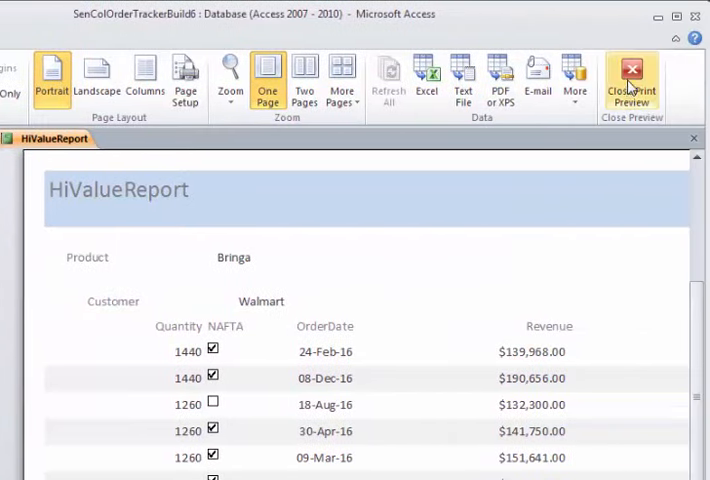
- Close the print preview and select the Product label in Design View
left_click(632, 78)
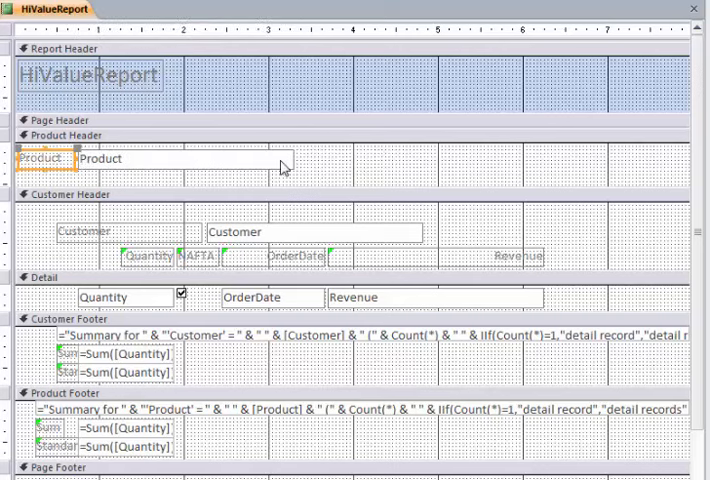
left_click(130, 156)
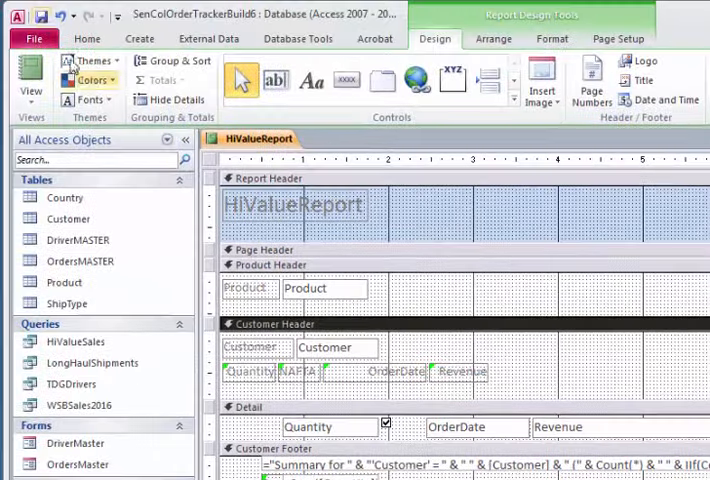
left_click(30, 80)
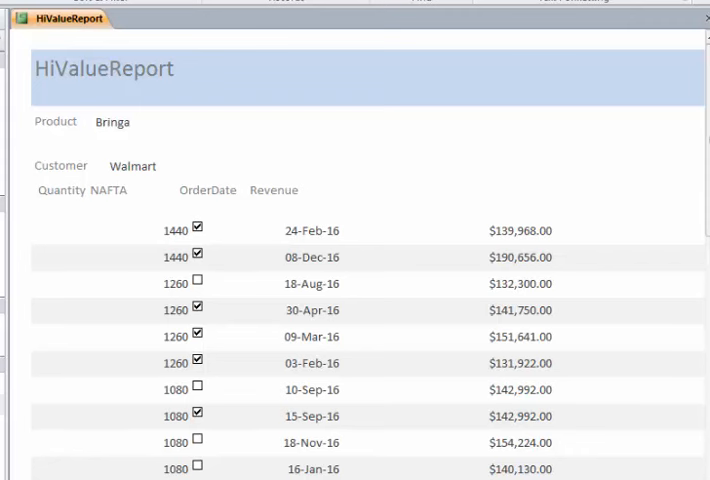
mouse_move(174, 196)
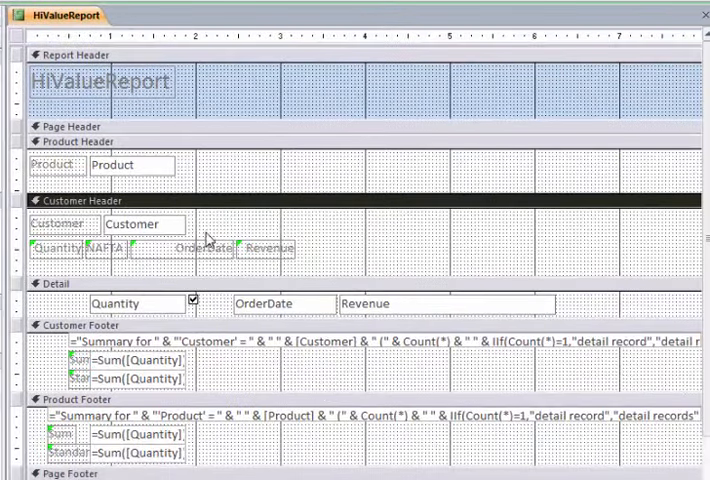
mouse_move(184, 304)
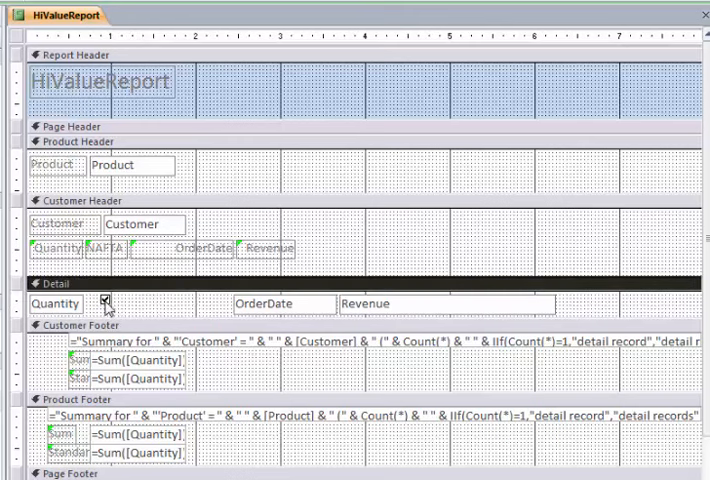
- Convert the NAFTA check box in the Detail section to an option button
right_click(104, 300)
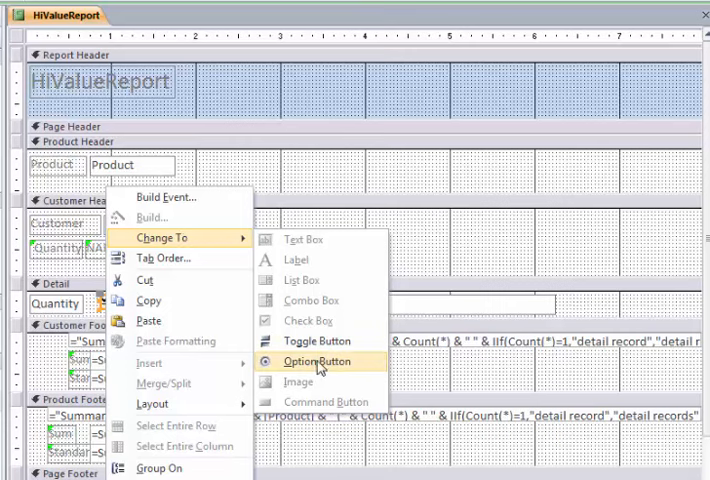
left_click(312, 360)
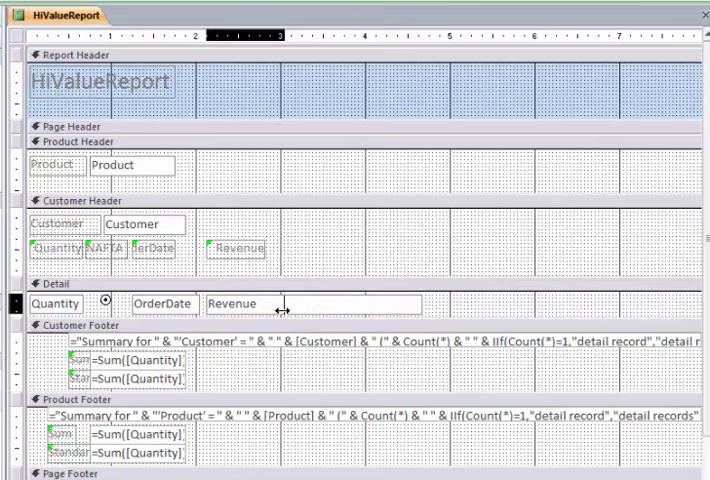
- Arrange the footer Quantity summary controls horizontally beside their labels
right_click(244, 304)
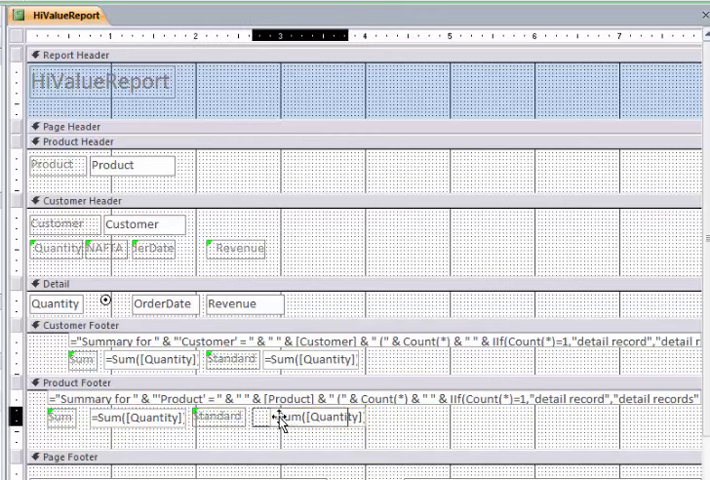
left_click(304, 412)
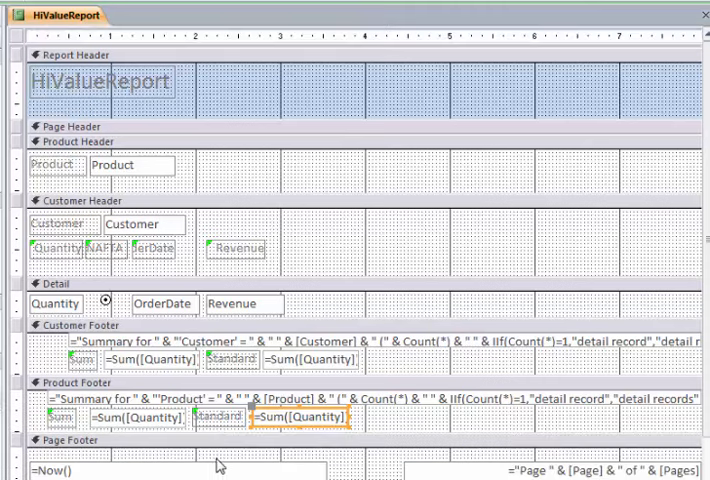
mouse_move(322, 208)
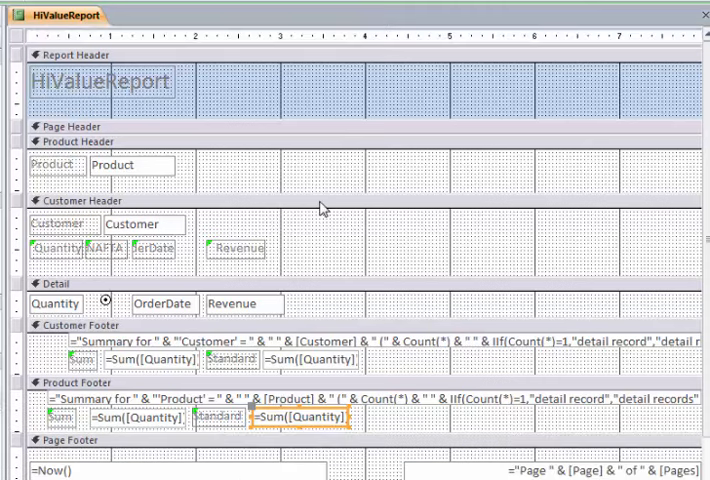
mouse_move(318, 208)
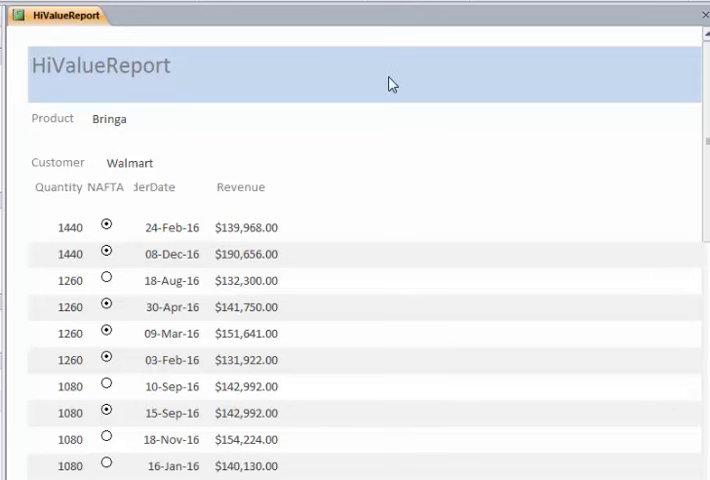
mouse_move(256, 126)
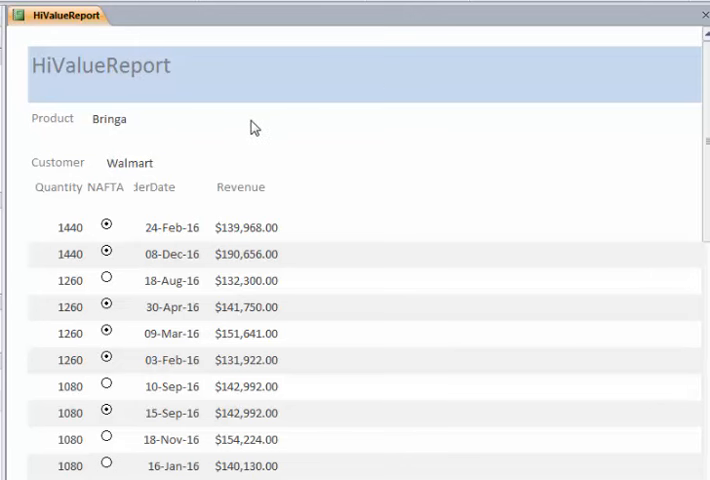
mouse_move(140, 196)
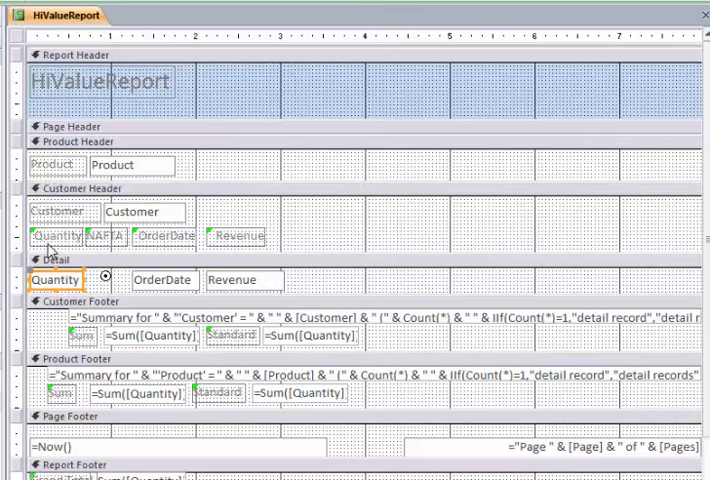
- Add a conditional formatting rule giving Quantity values greater than 500 an orange background
right_click(40, 274)
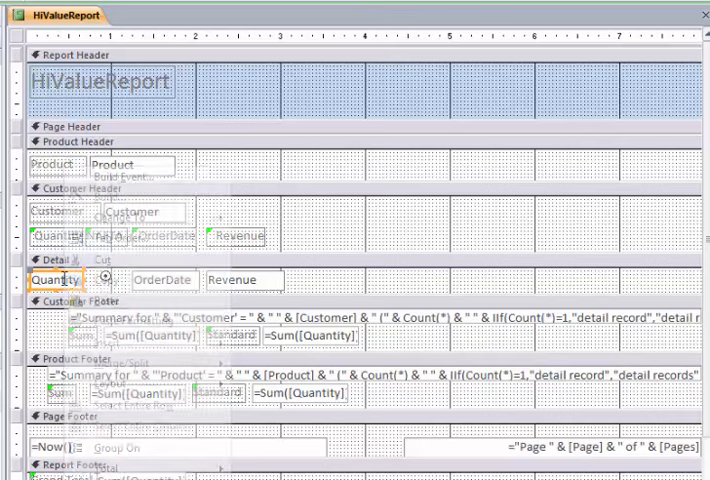
right_click(42, 280)
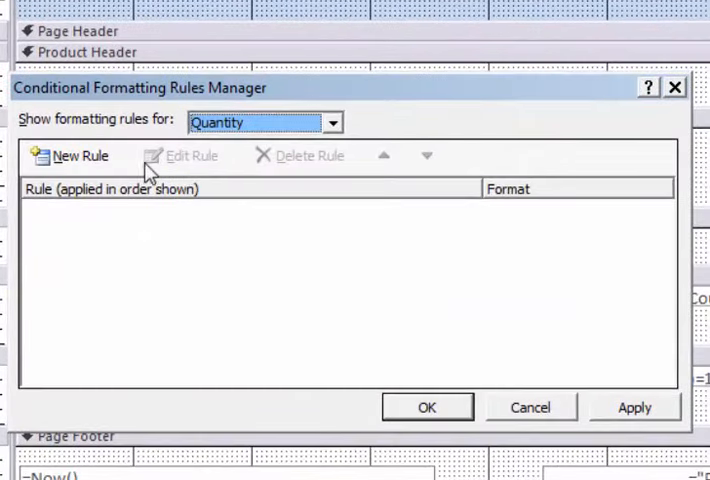
left_click(68, 156)
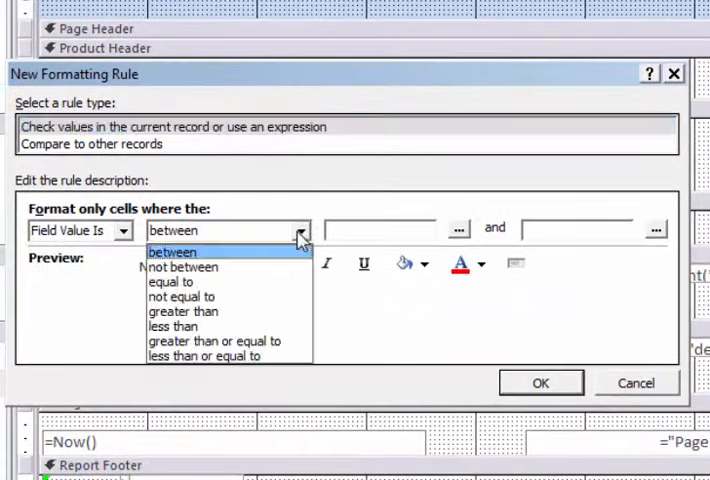
left_click(184, 312)
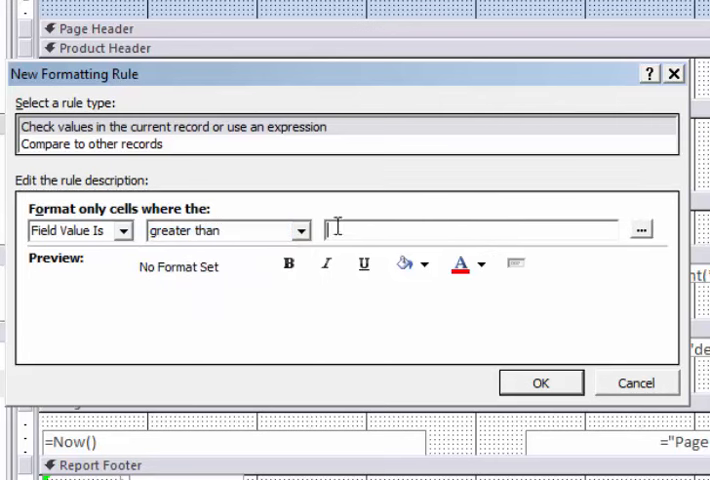
type("500")
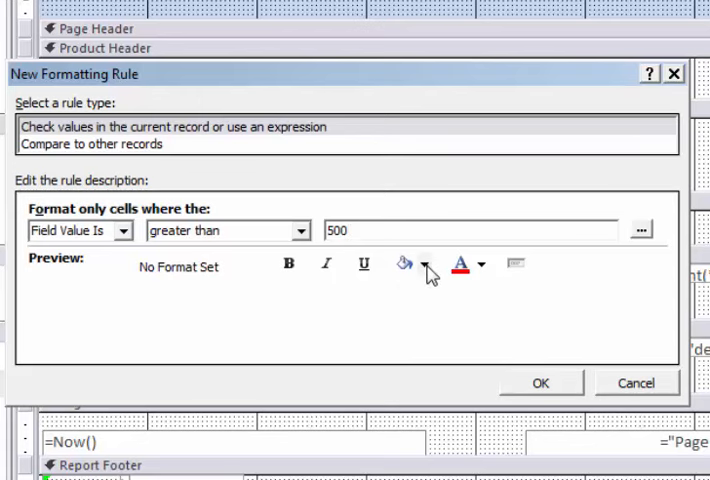
left_click(402, 264)
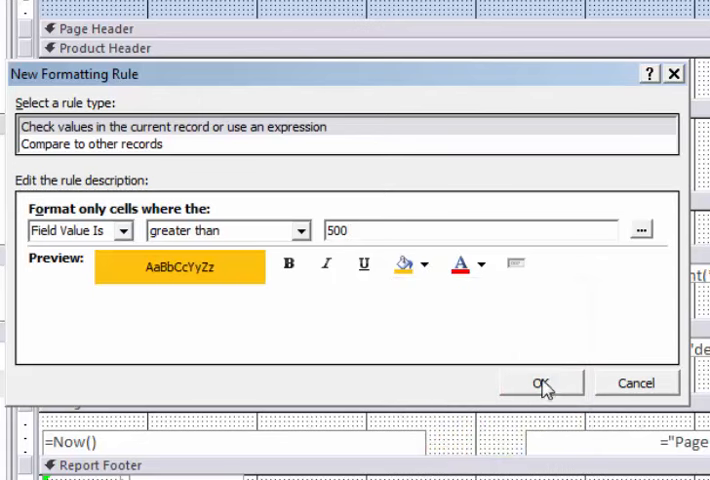
left_click(540, 384)
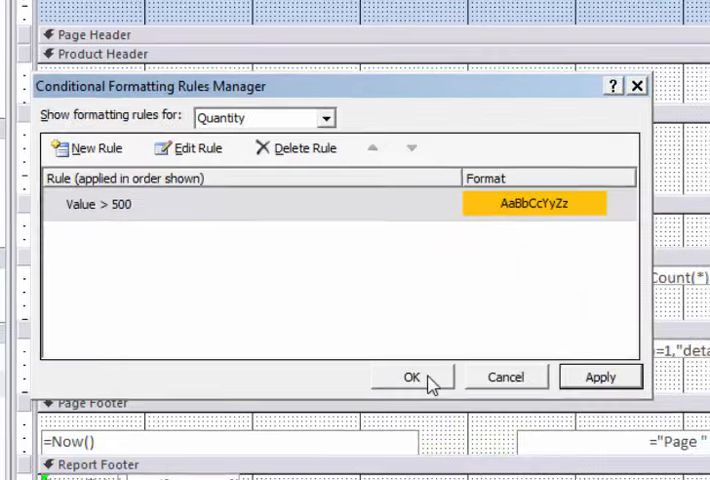
left_click(404, 376)
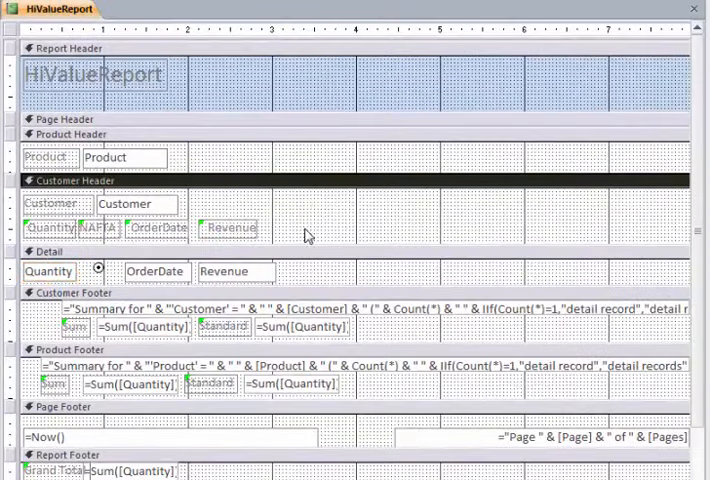
- Select the Revenue label and view the report with values above 500 highlighted orange
left_click(232, 228)
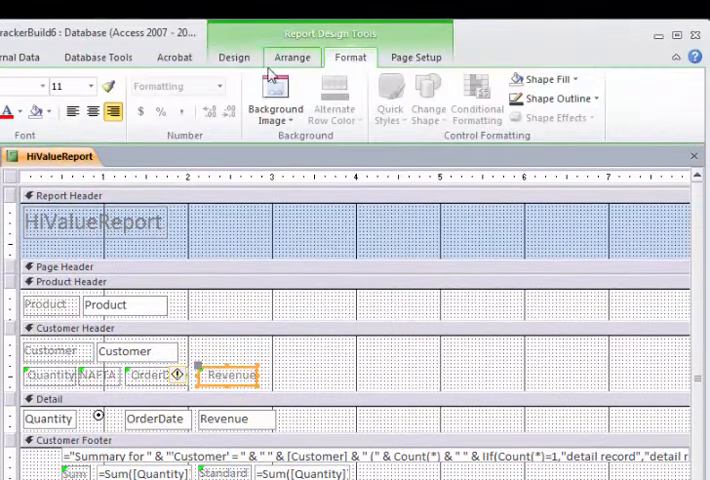
left_click(196, 104)
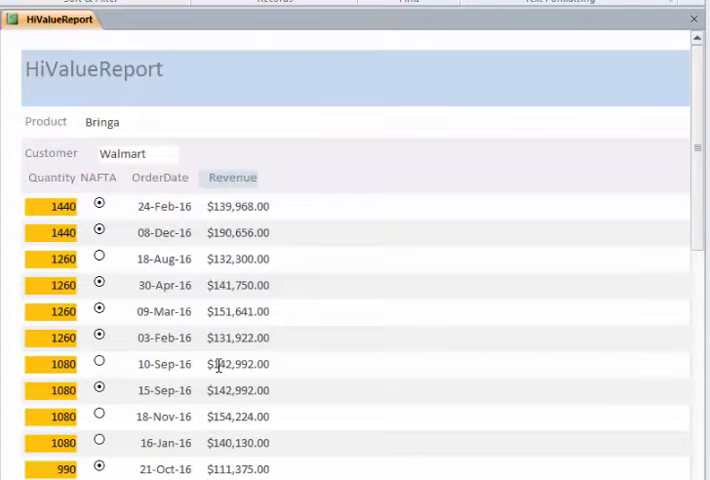
scroll("down", 3)
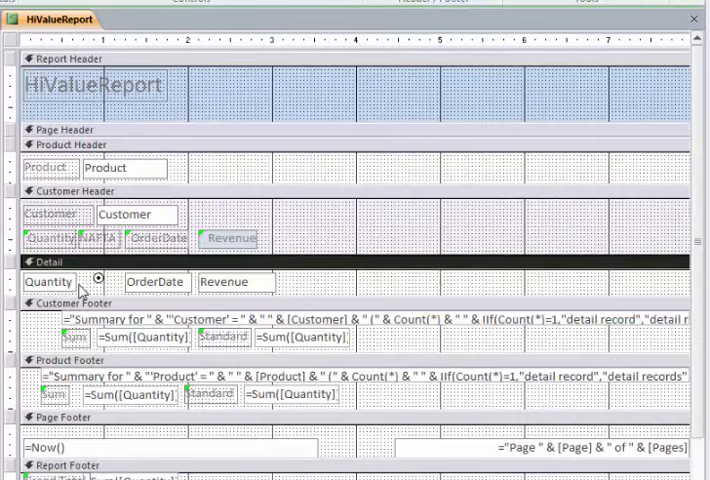
- Edit the Quantity highlight rule's threshold from 500 to 1000
right_click(48, 280)
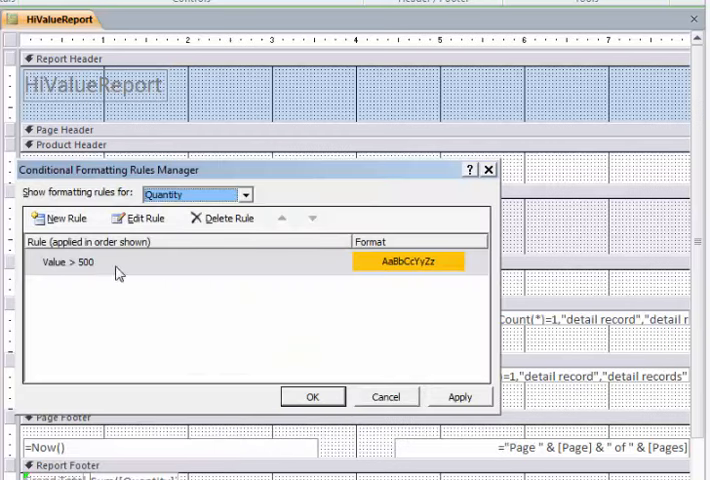
left_click(140, 218)
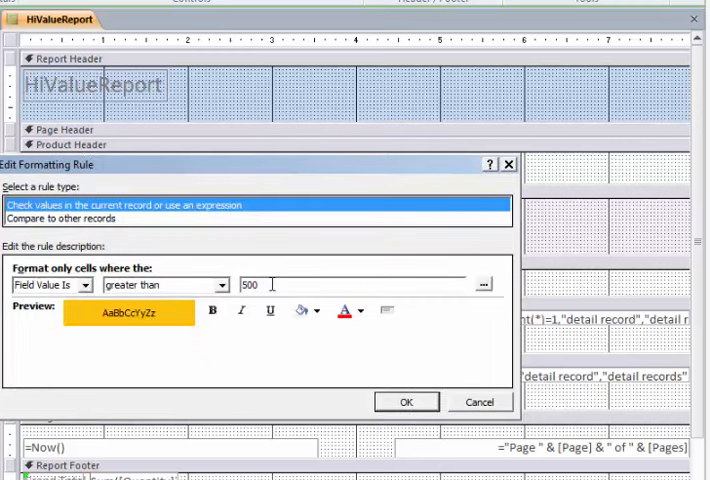
type("100")
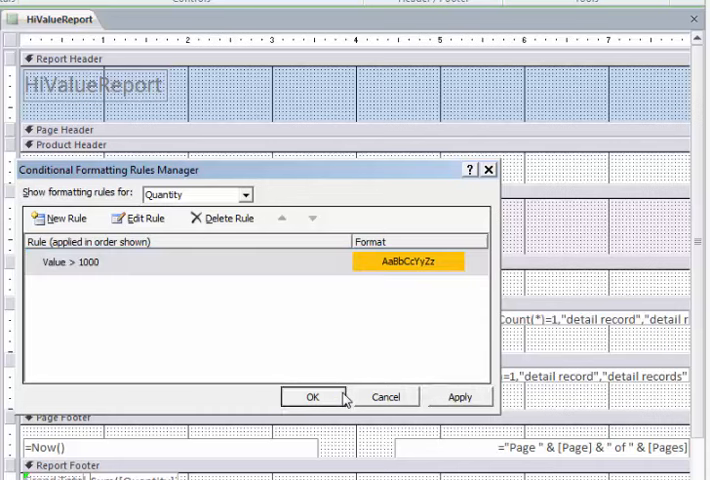
left_click(312, 396)
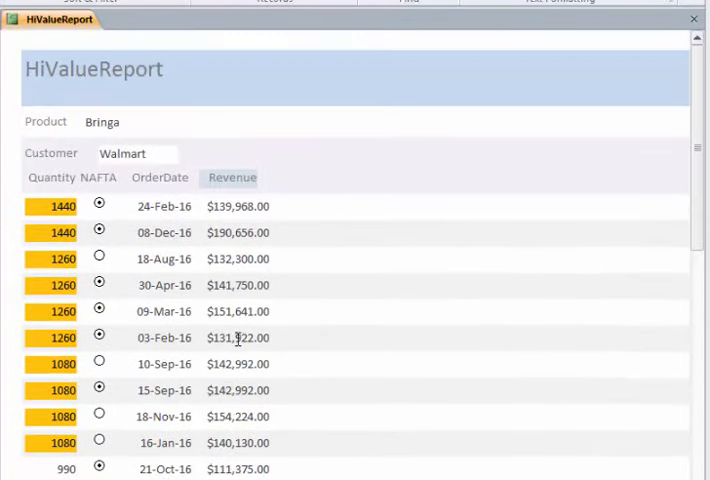
mouse_move(52, 144)
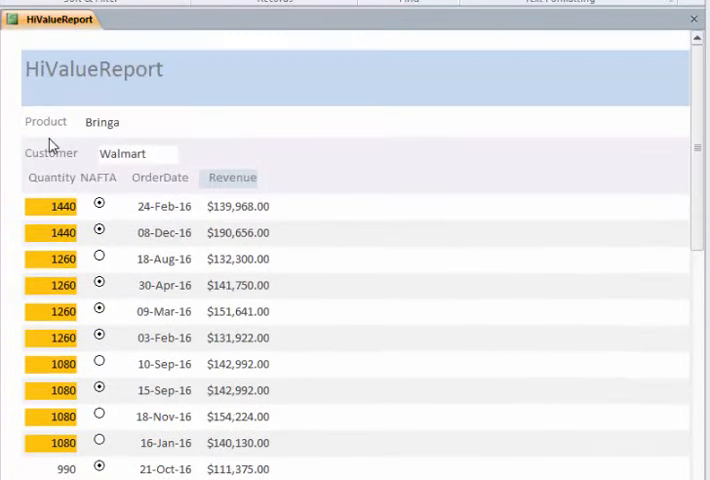
- Close HiValueReport and start a Report Wizard report on OrdersMASTER with Product, Customer, Country, NAFTA, CETA, OrderDate, Quantity, Revenue
left_click(694, 18)
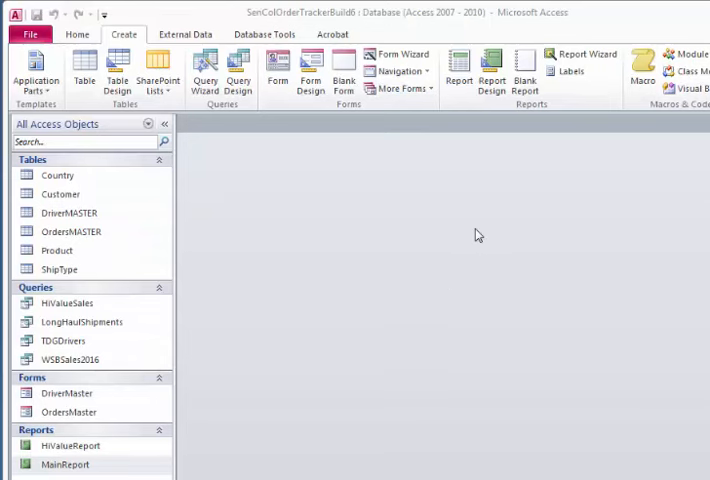
mouse_move(592, 64)
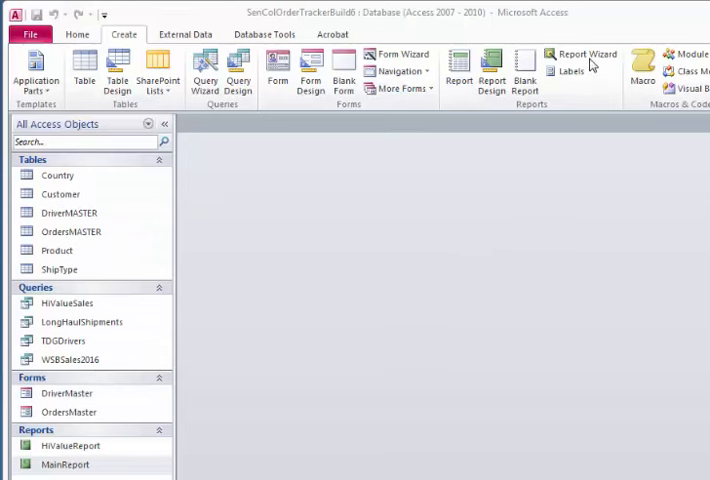
left_click(580, 54)
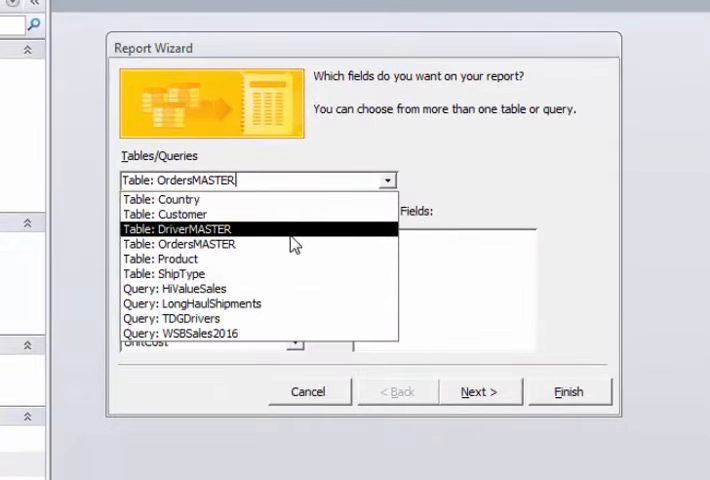
left_click(176, 244)
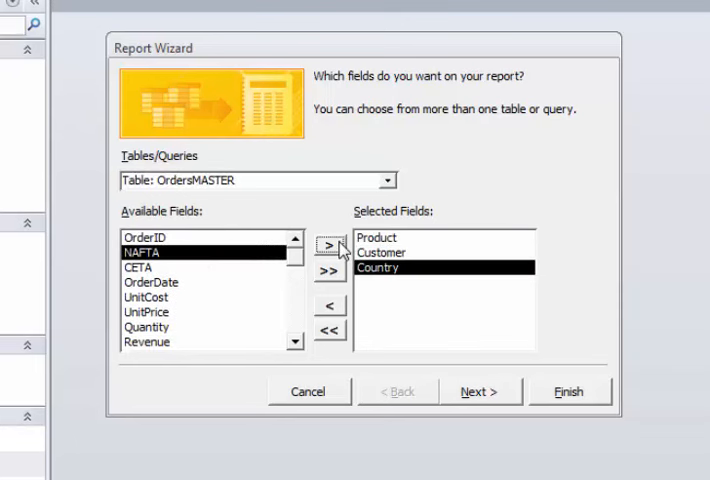
left_click(328, 246)
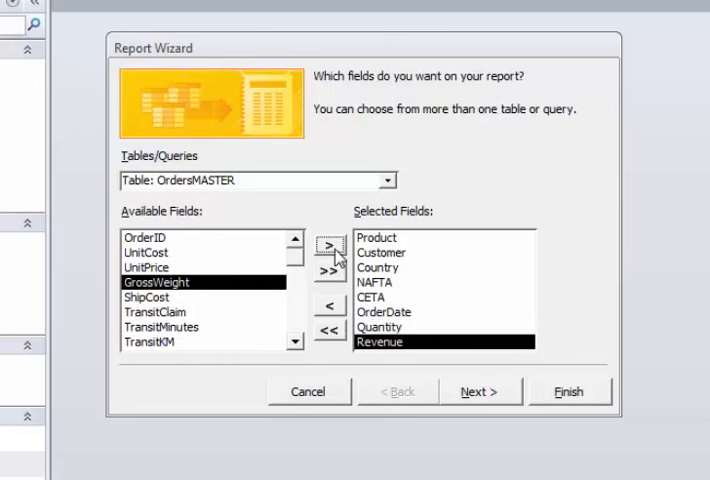
left_click(480, 392)
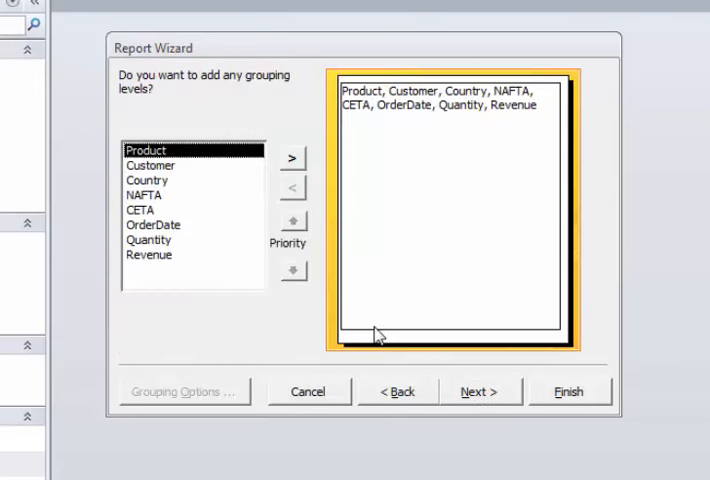
- Skip grouping and sorting, choose the Justified layout, title it AllRecords and finish to preview
left_click(480, 392)
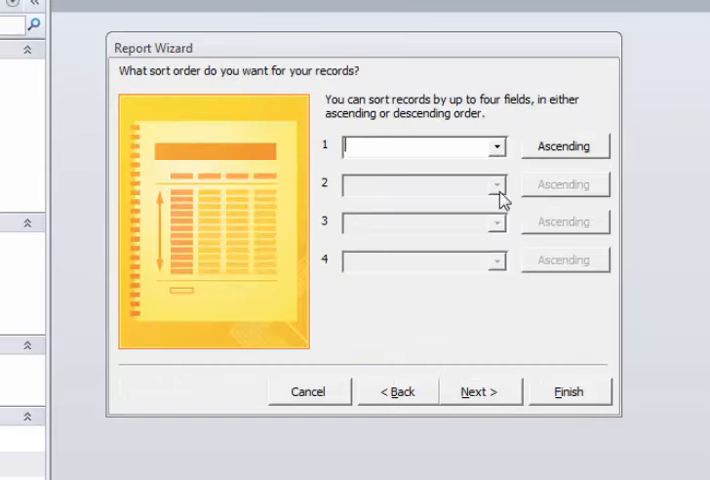
left_click(480, 390)
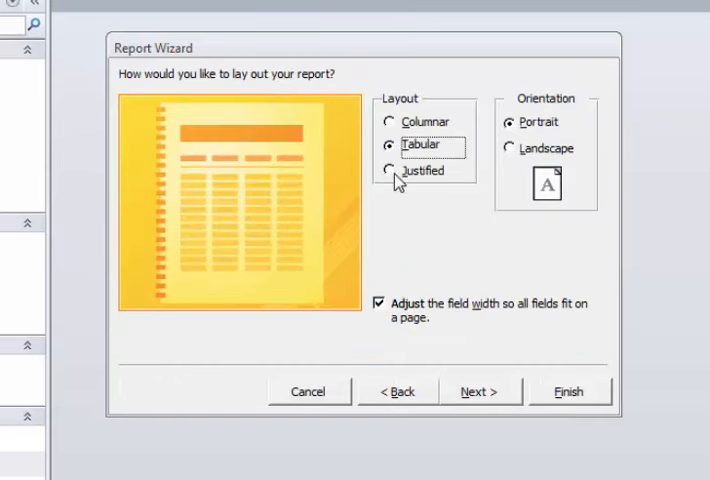
left_click(390, 170)
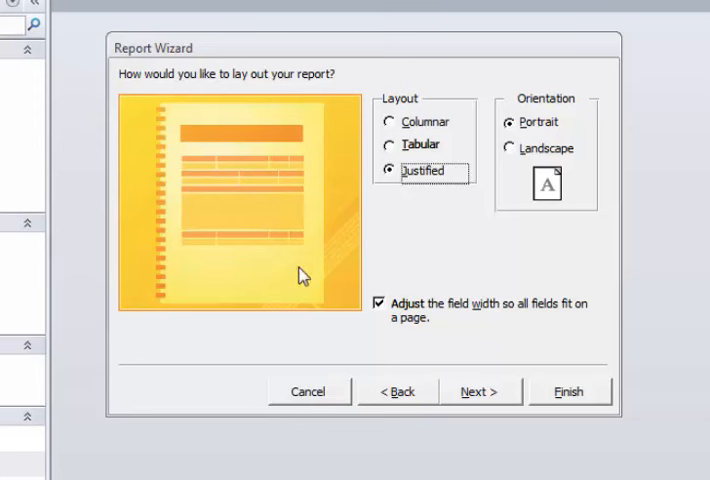
left_click(480, 390)
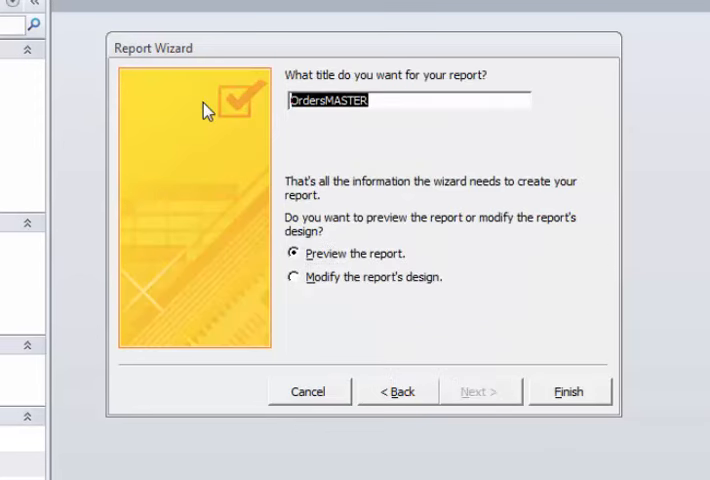
type("AllRecord")
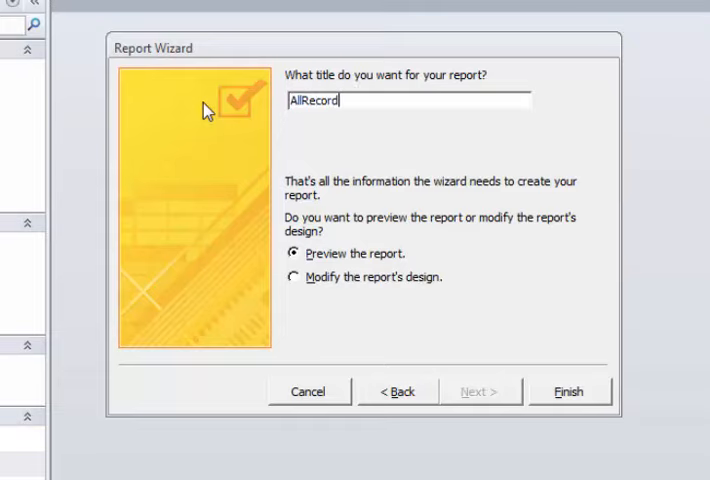
left_click(568, 392)
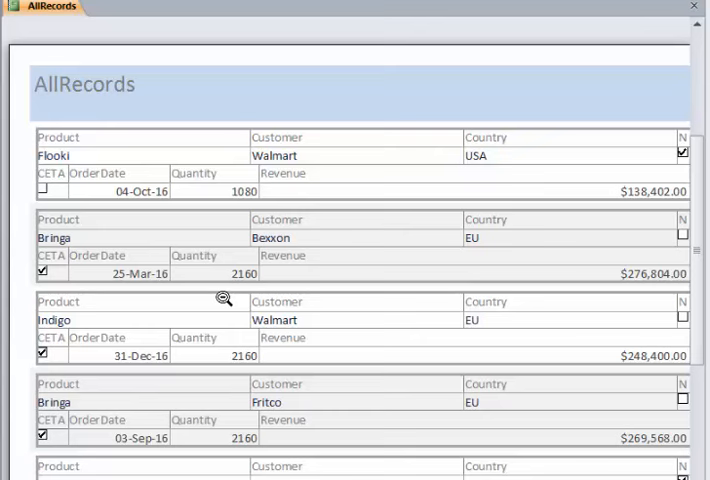
- Scroll through the AllRecords preview and close it, leaving it among the saved reports
scroll("down", 3)
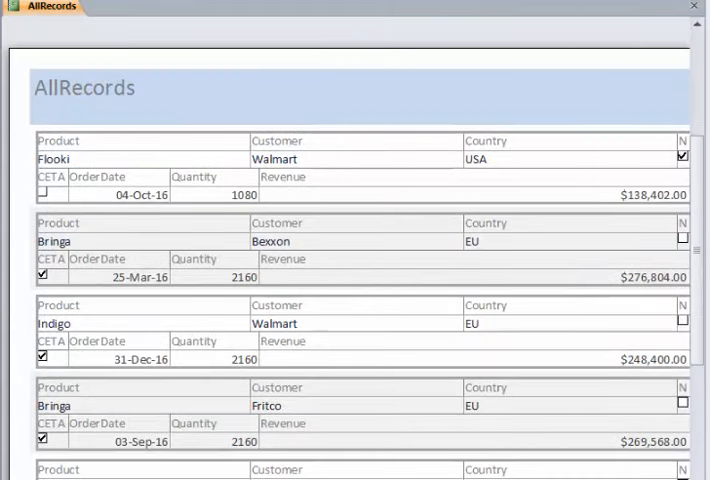
left_click(72, 404)
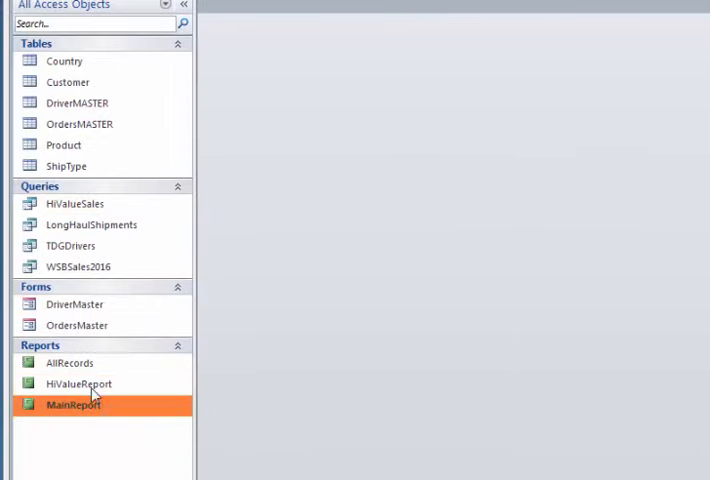
- Delete the AllRecords report from the Navigation Pane's right-click menu
right_click(68, 304)
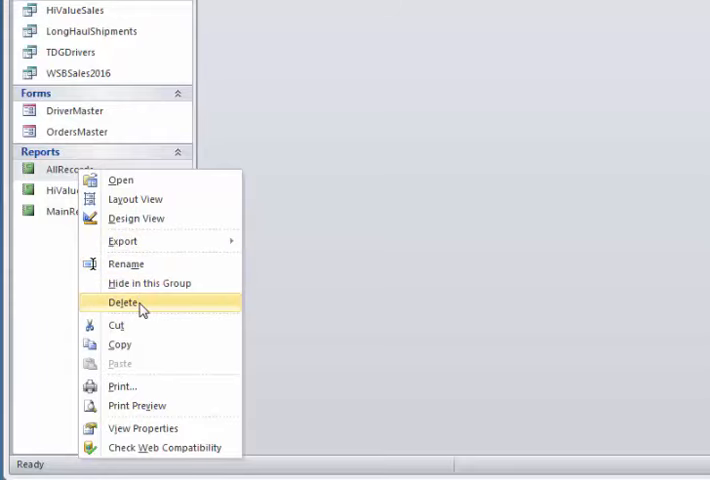
left_click(122, 302)
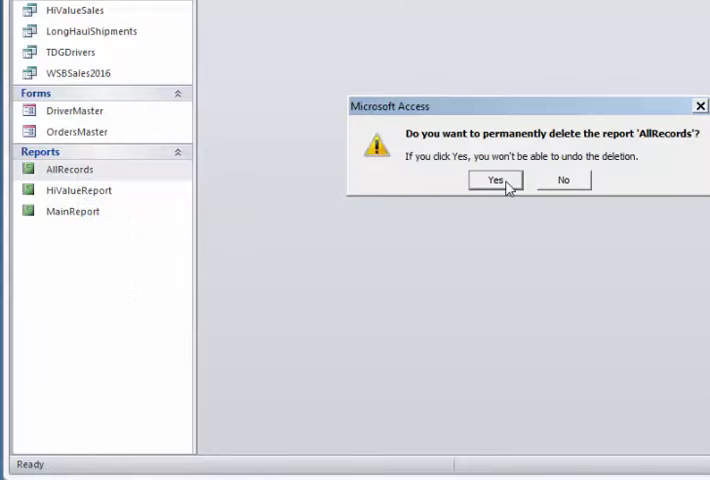